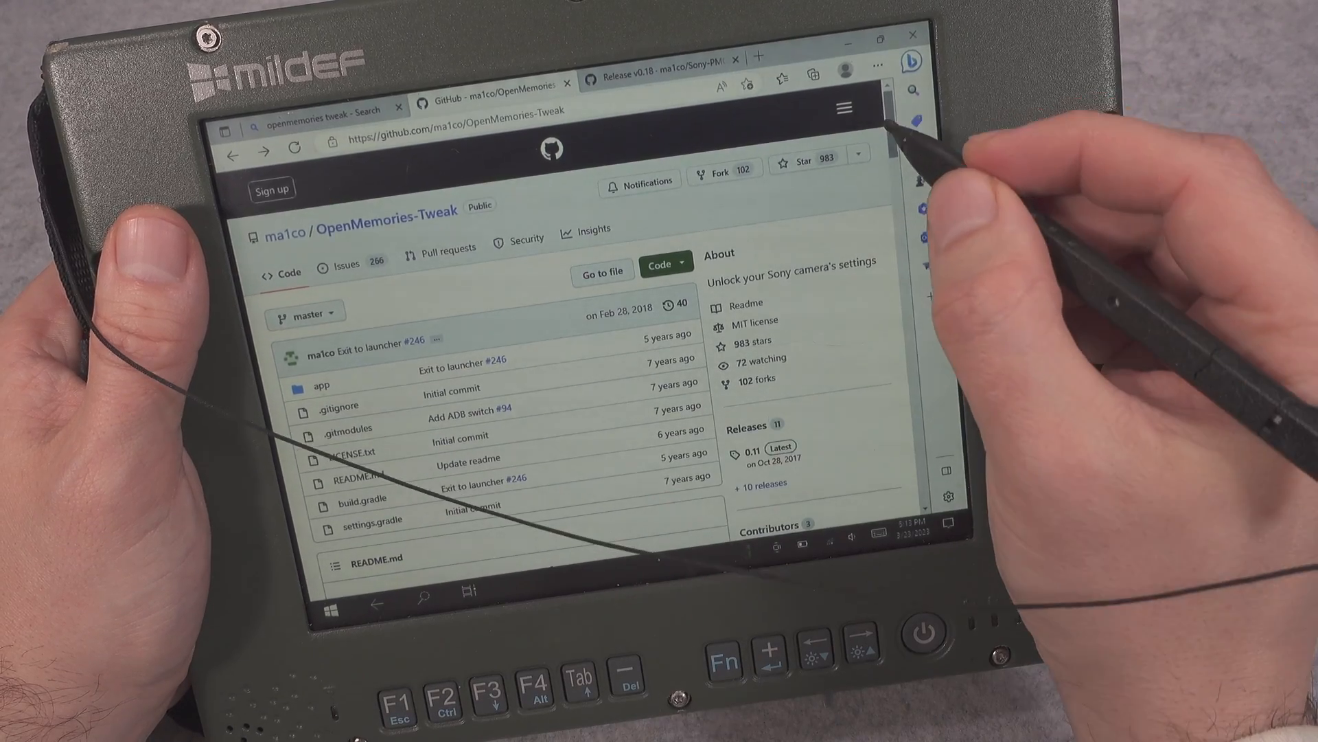
- Follow the Compatibility 'here' link to Cameras.md and scroll to the HX60 / HX60V row
scroll(down, 3)
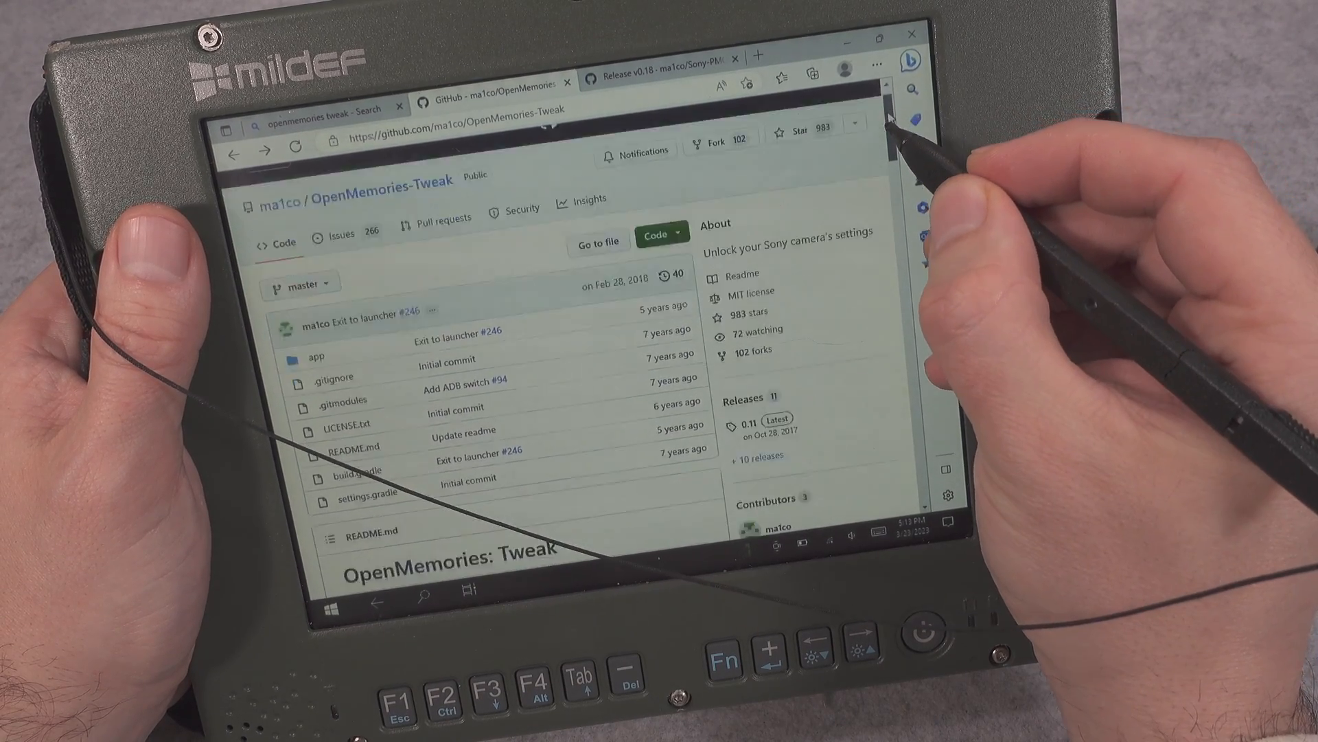
scroll(down, 3)
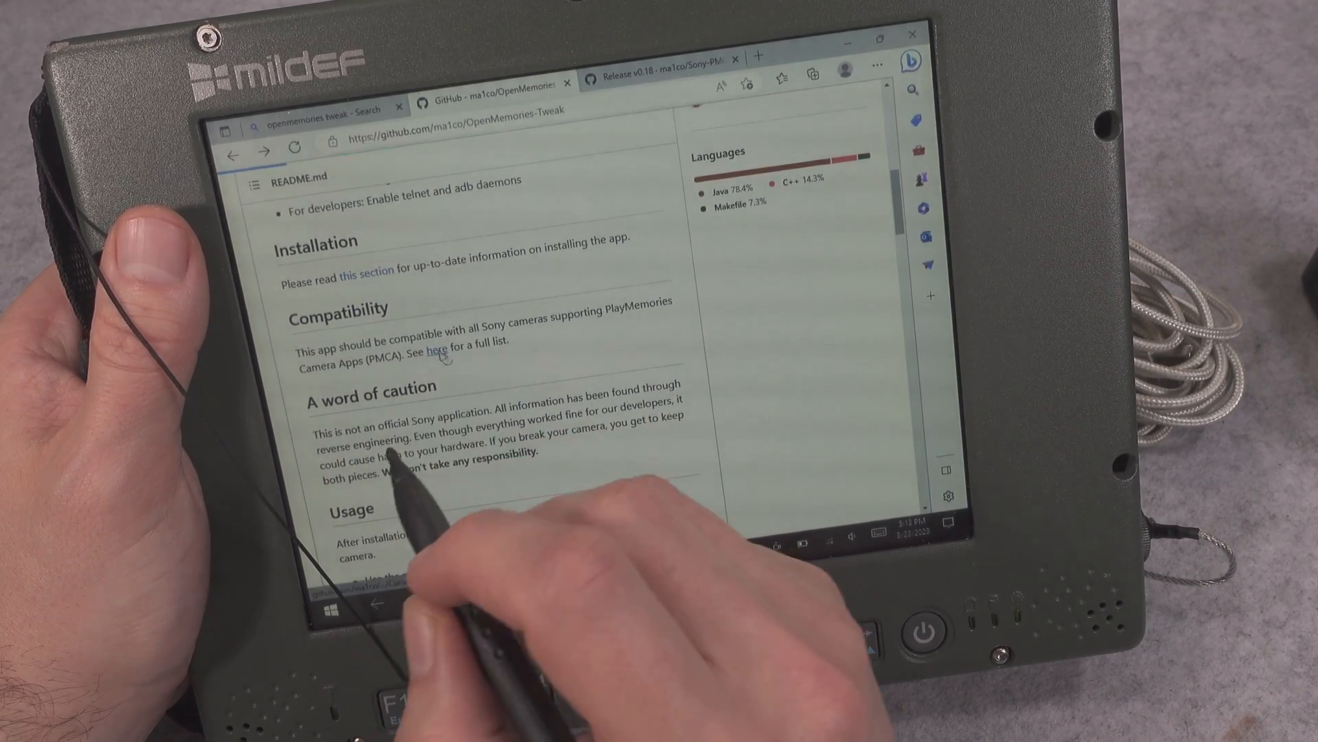
click(436, 350)
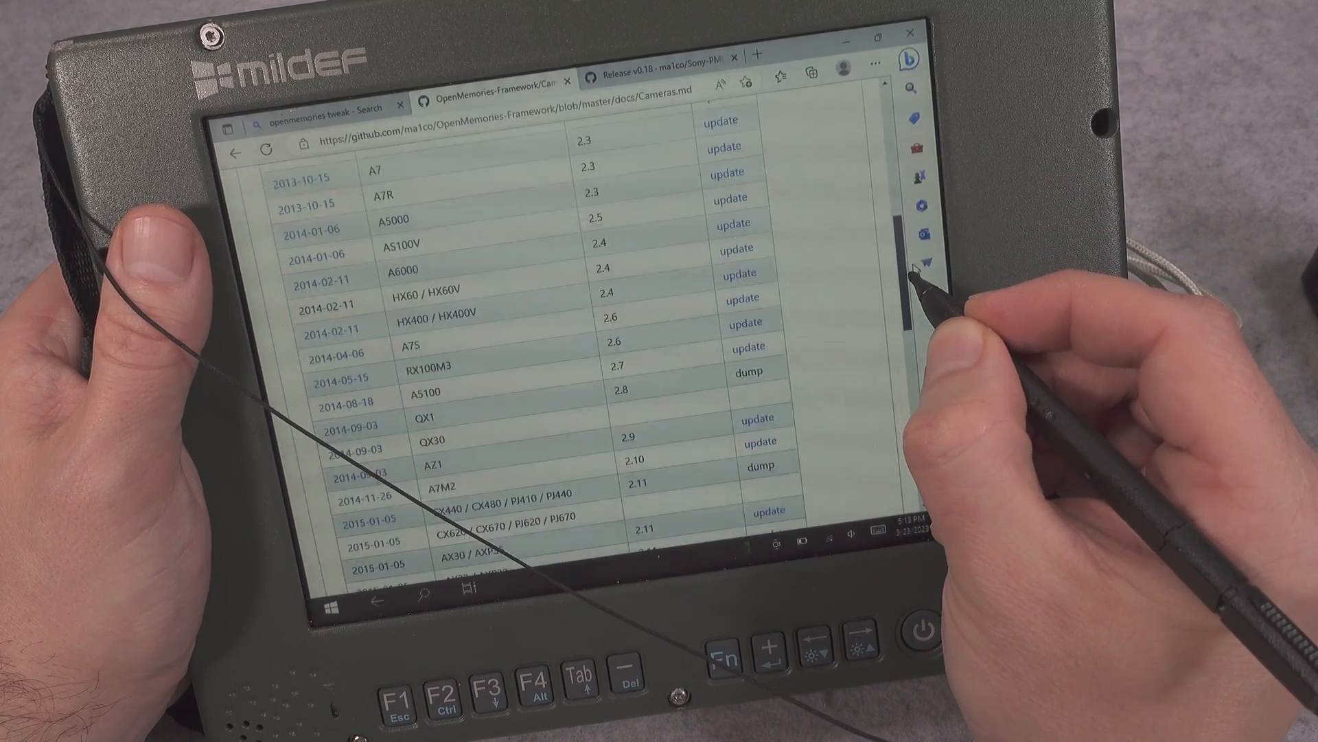
scroll(down, 3)
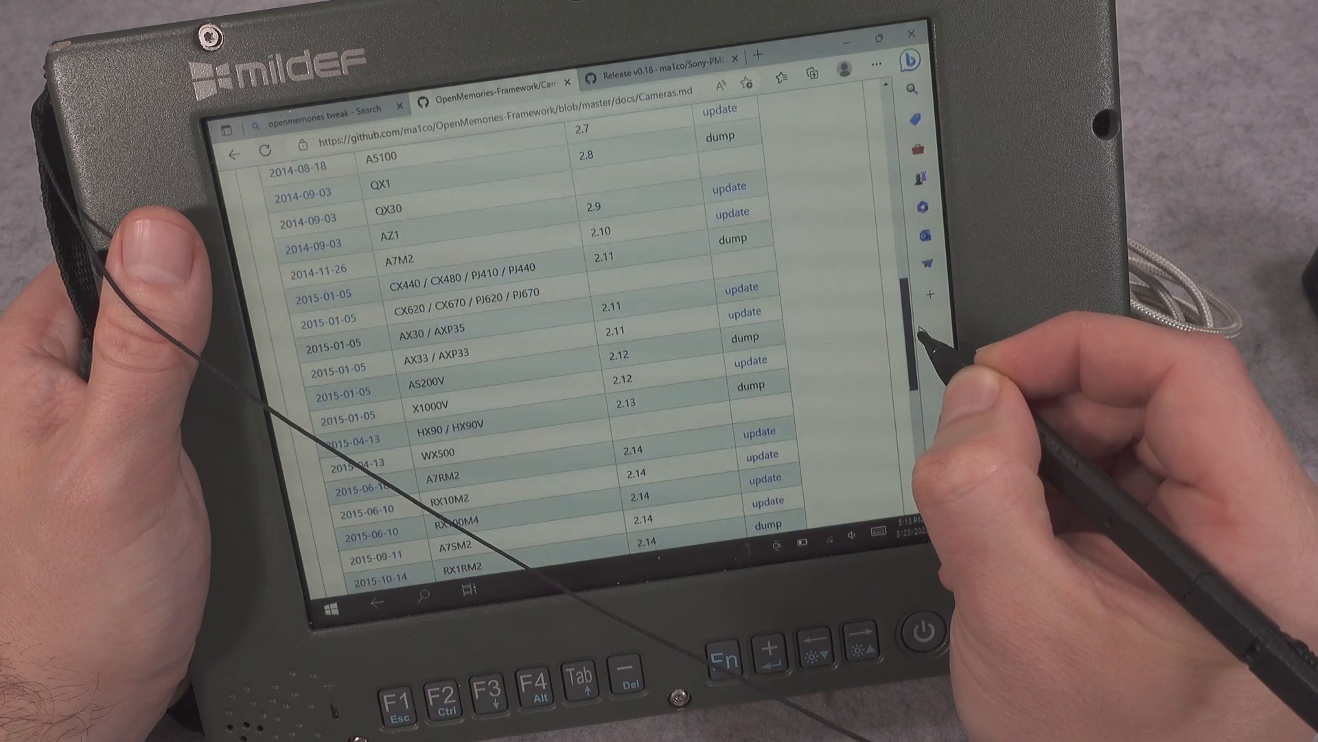
scroll(down, 3)
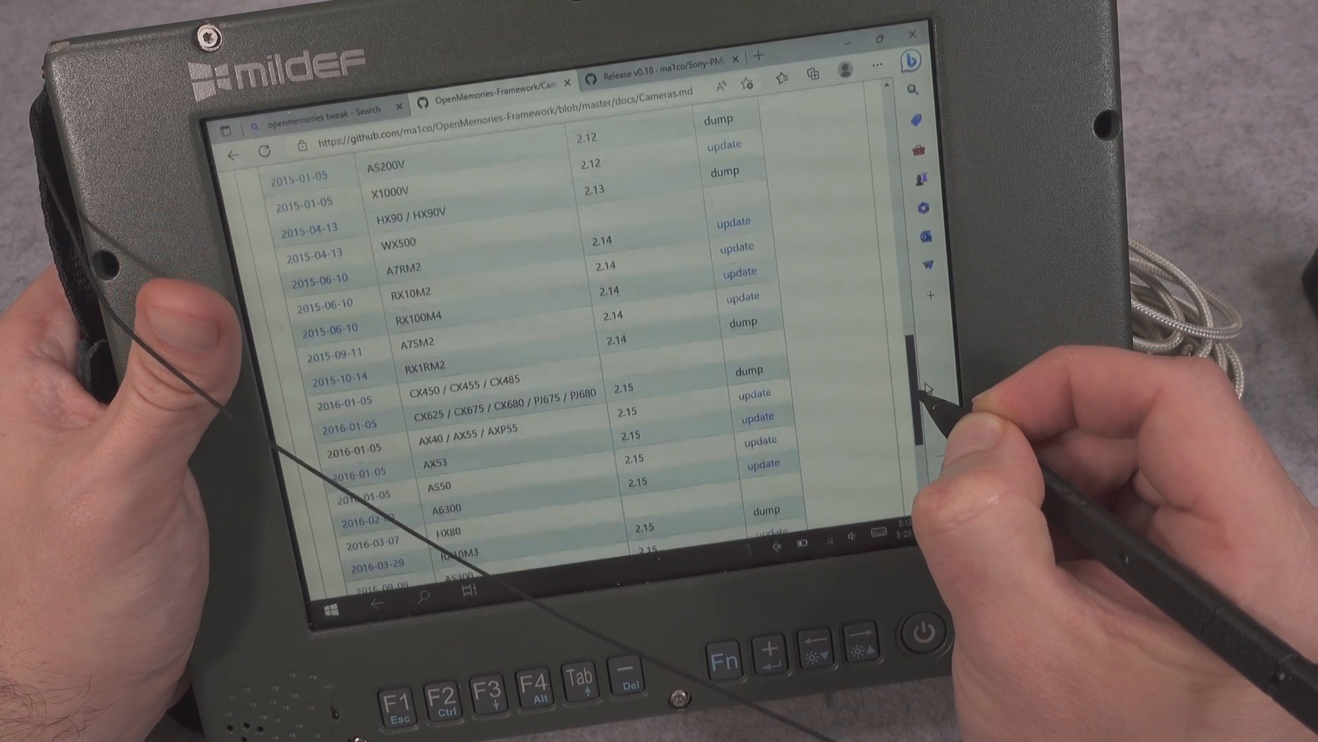
scroll(down, 3)
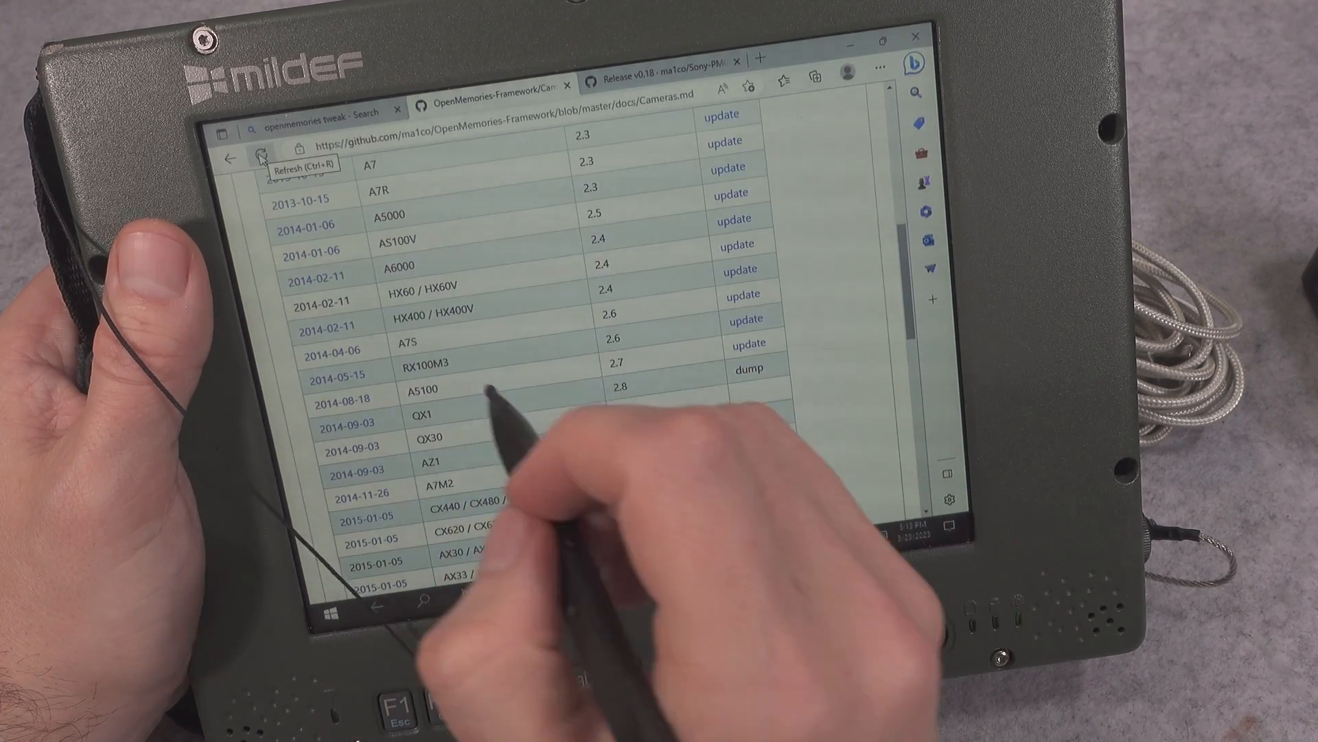
- Go back, follow the Sony-PMCA-RE installation link, and reach the latest stable v0.18 release downloads
click(229, 160)
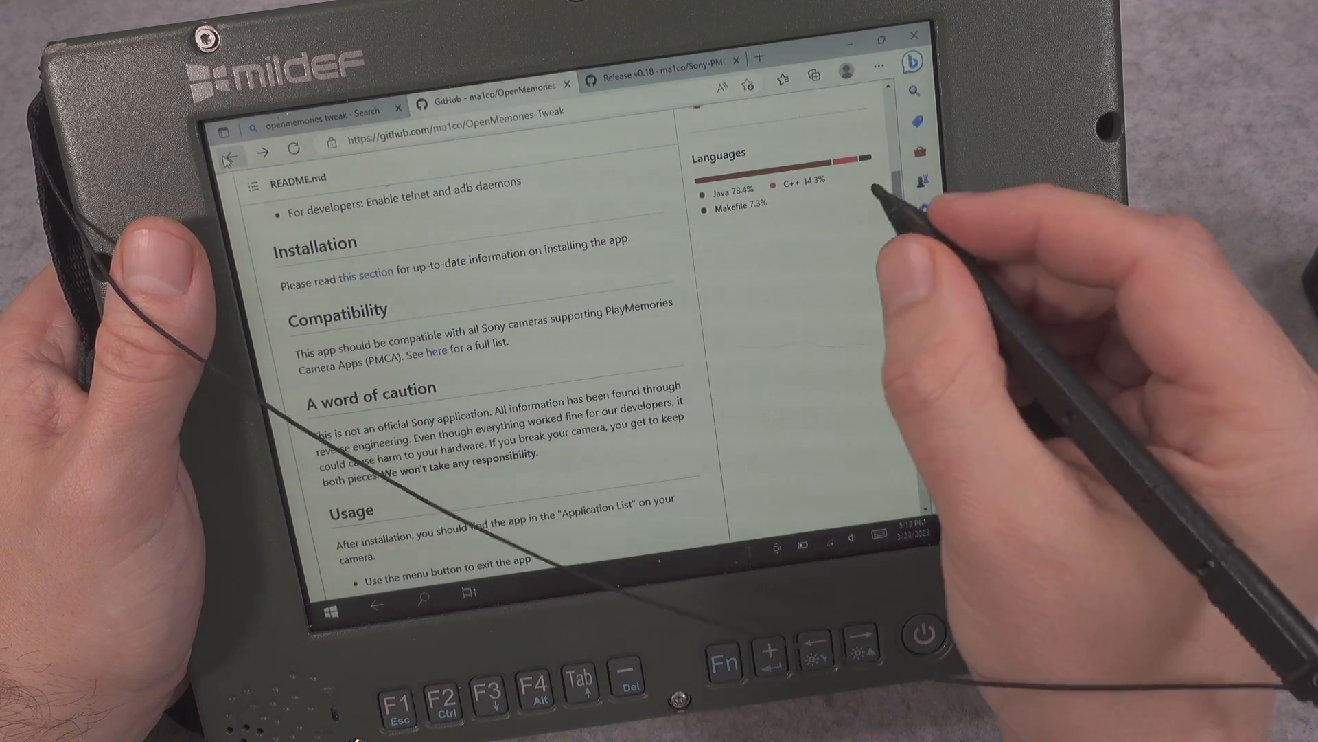
click(366, 271)
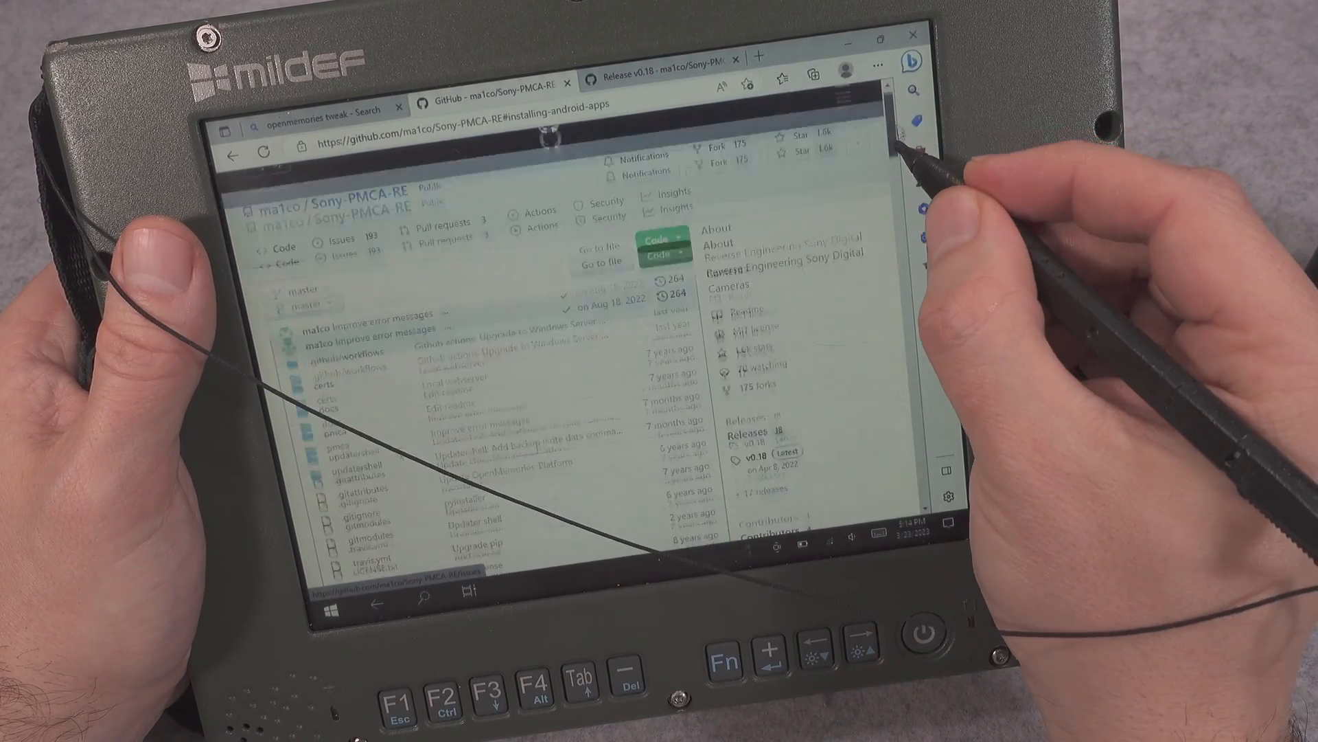
scroll(down, 3)
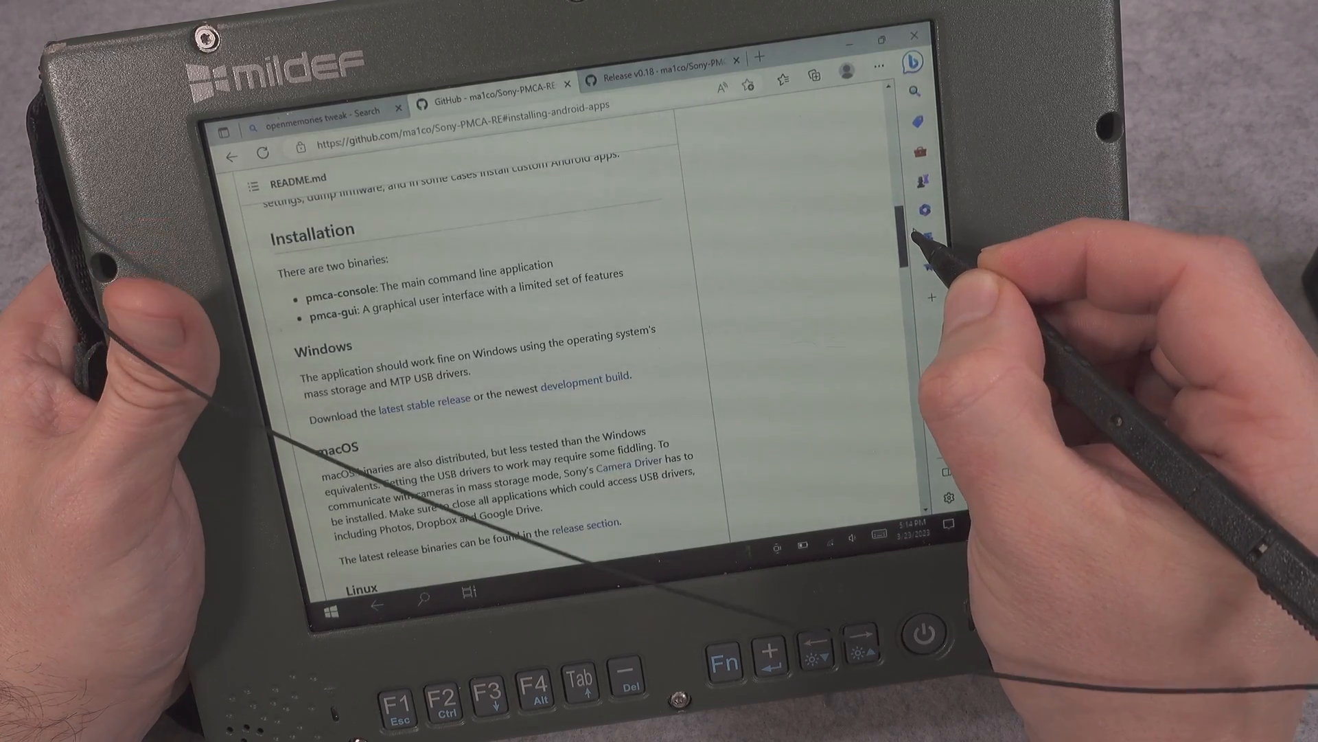
scroll(down, 3)
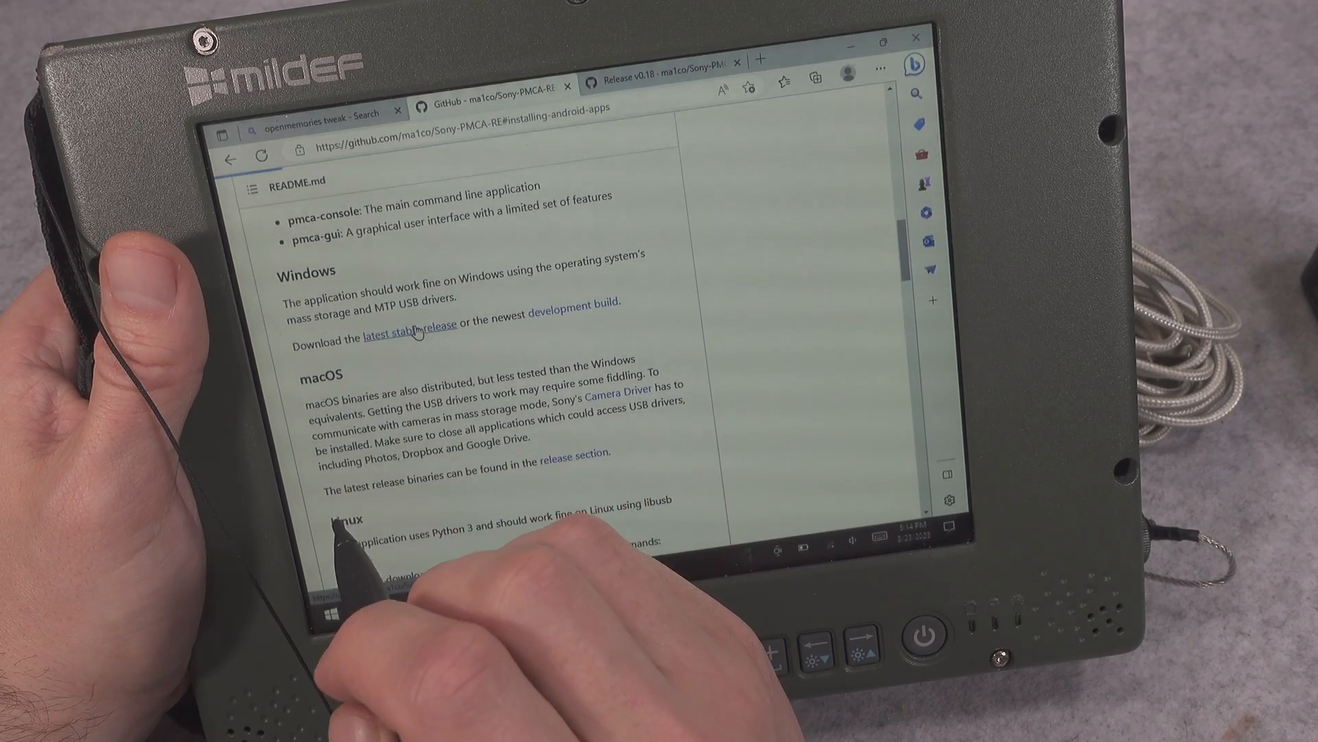
click(412, 328)
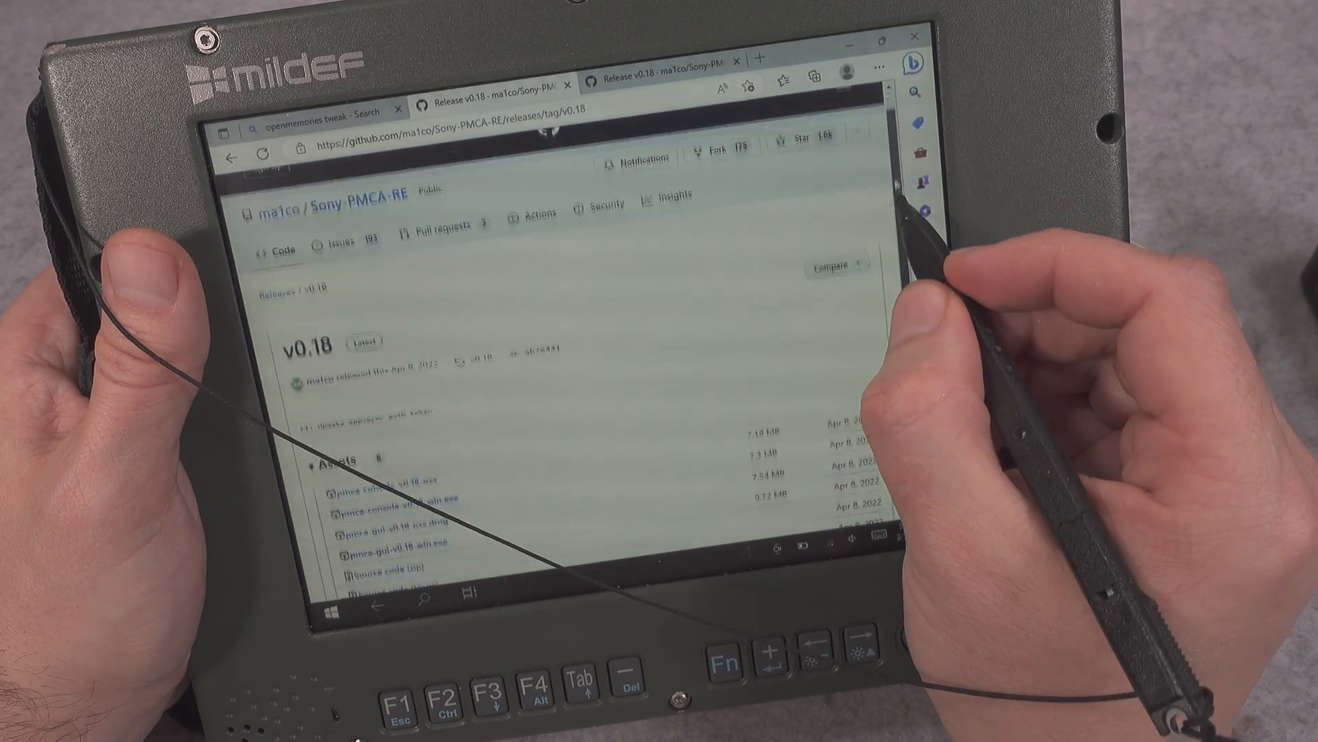
scroll(down, 3)
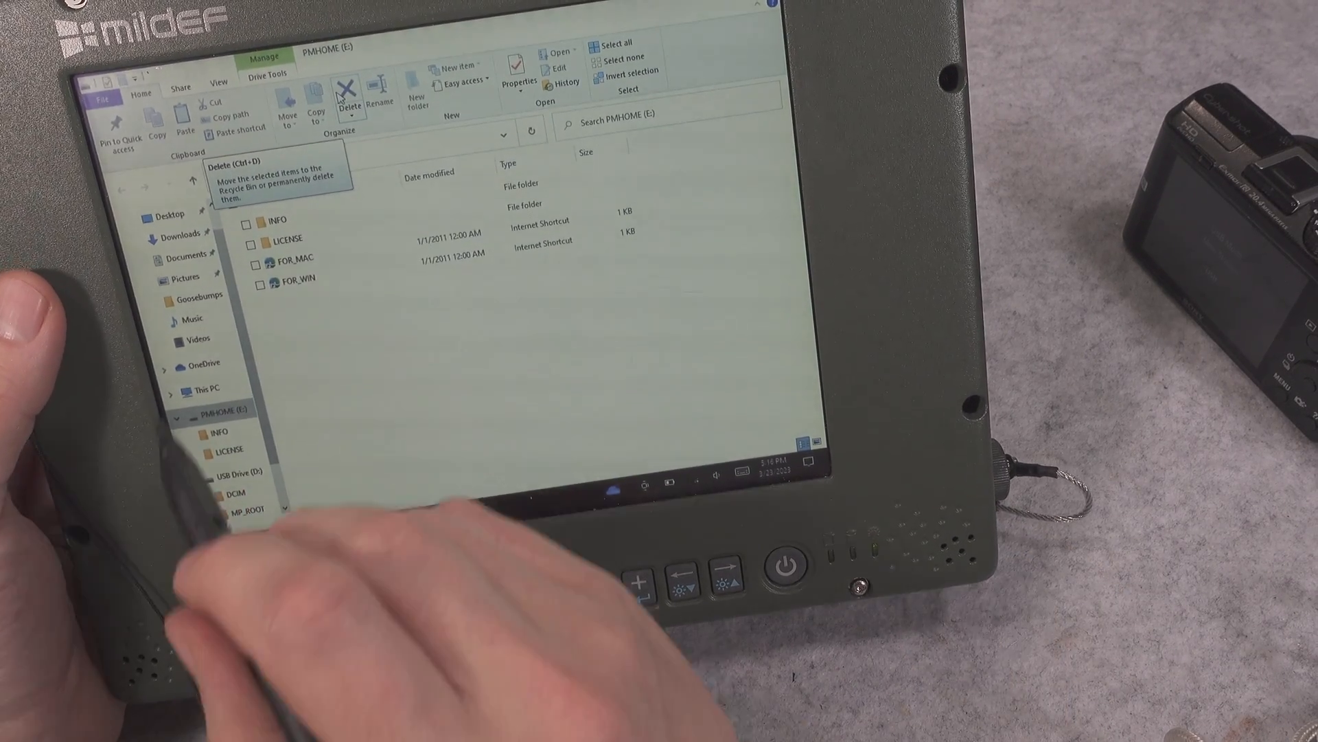
- Launch pmca-gui v0.18 so it reads the camera and reports 11 apps found
click(179, 234)
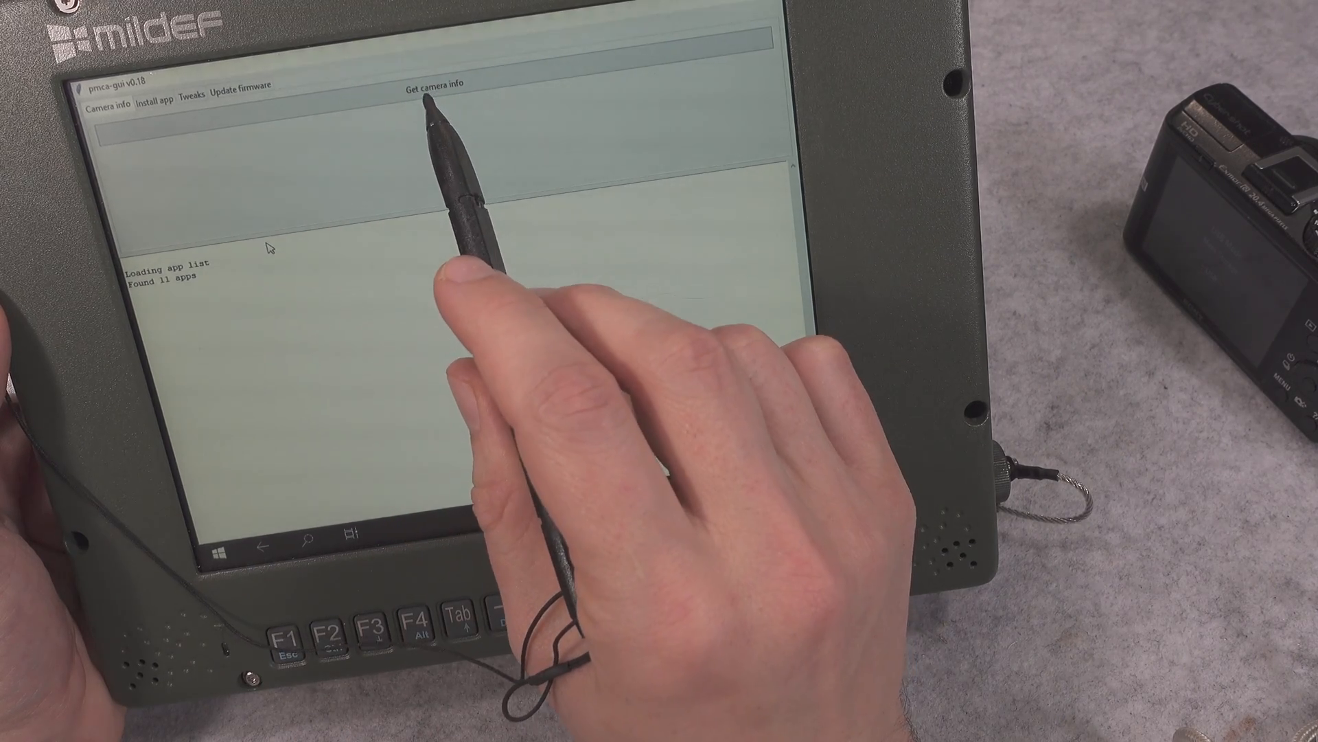
- Get camera info (DSC-HX60, firmware 2.10), then start tweaking in updater mode
click(432, 84)
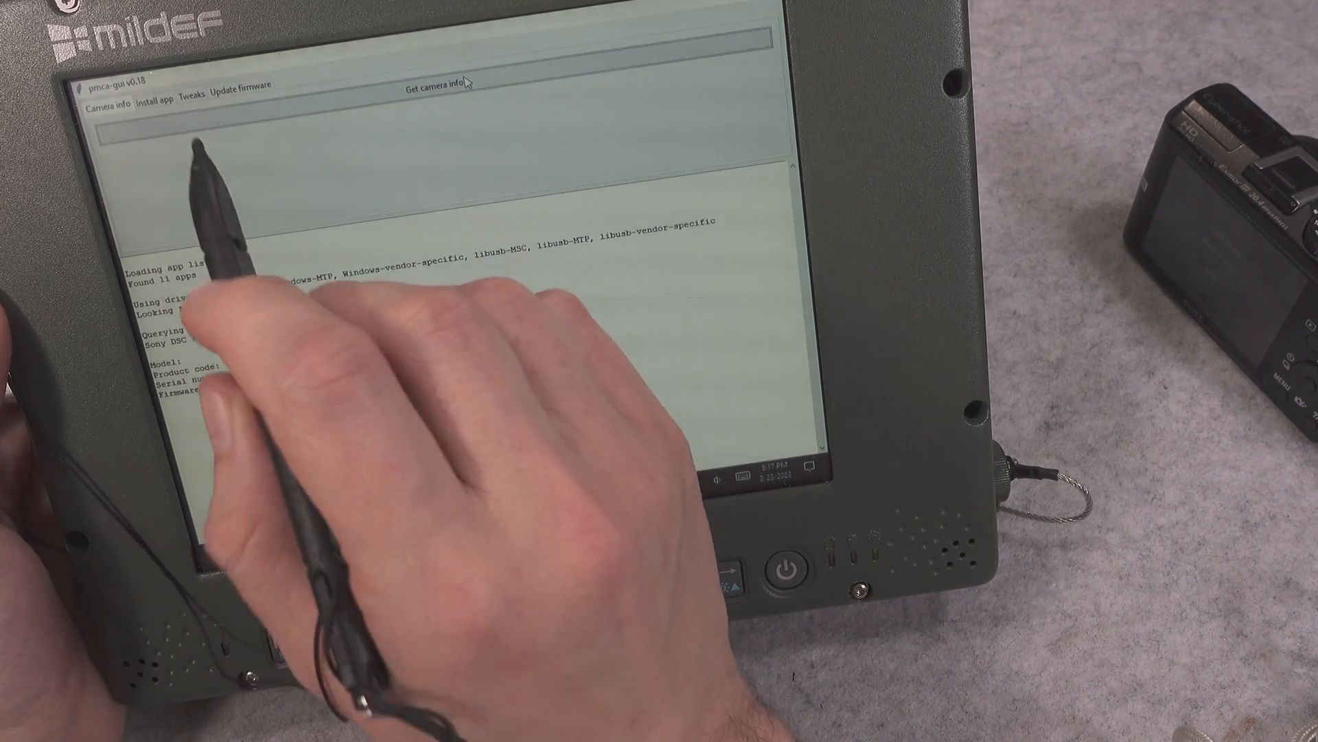
click(191, 91)
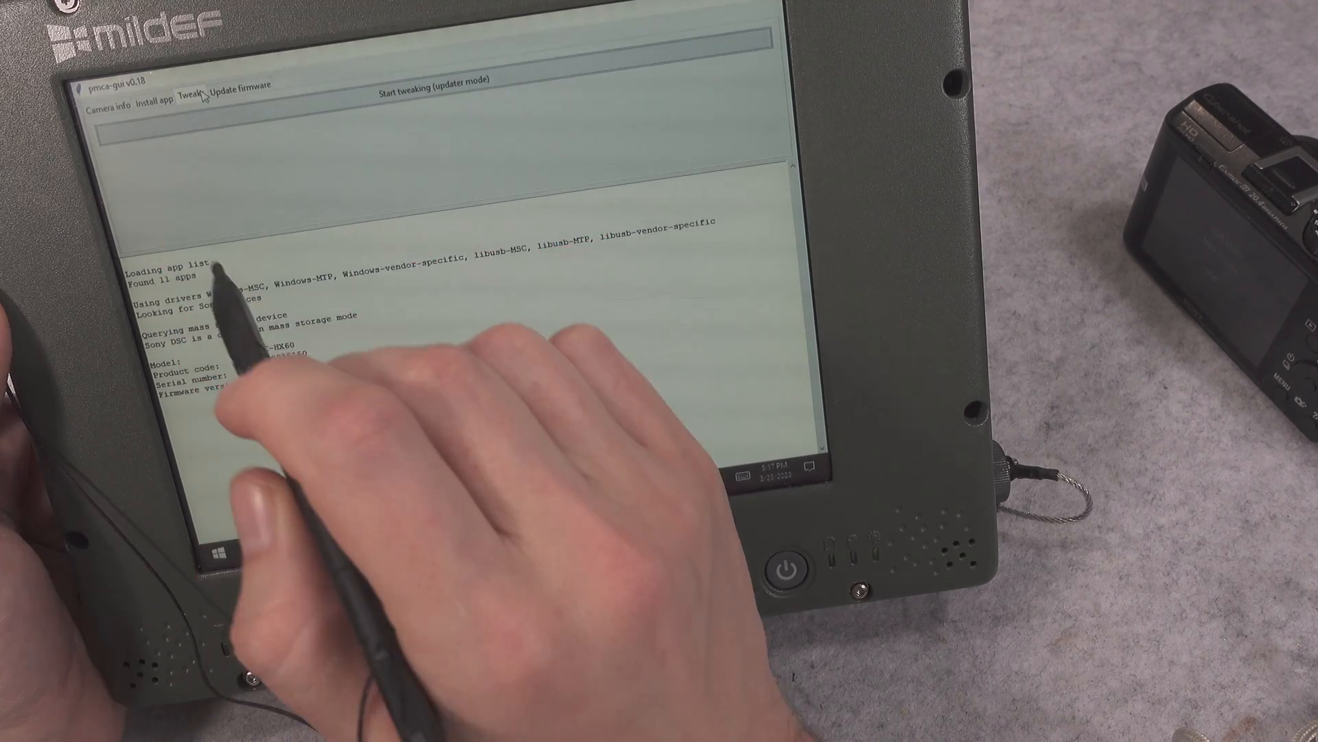
click(440, 79)
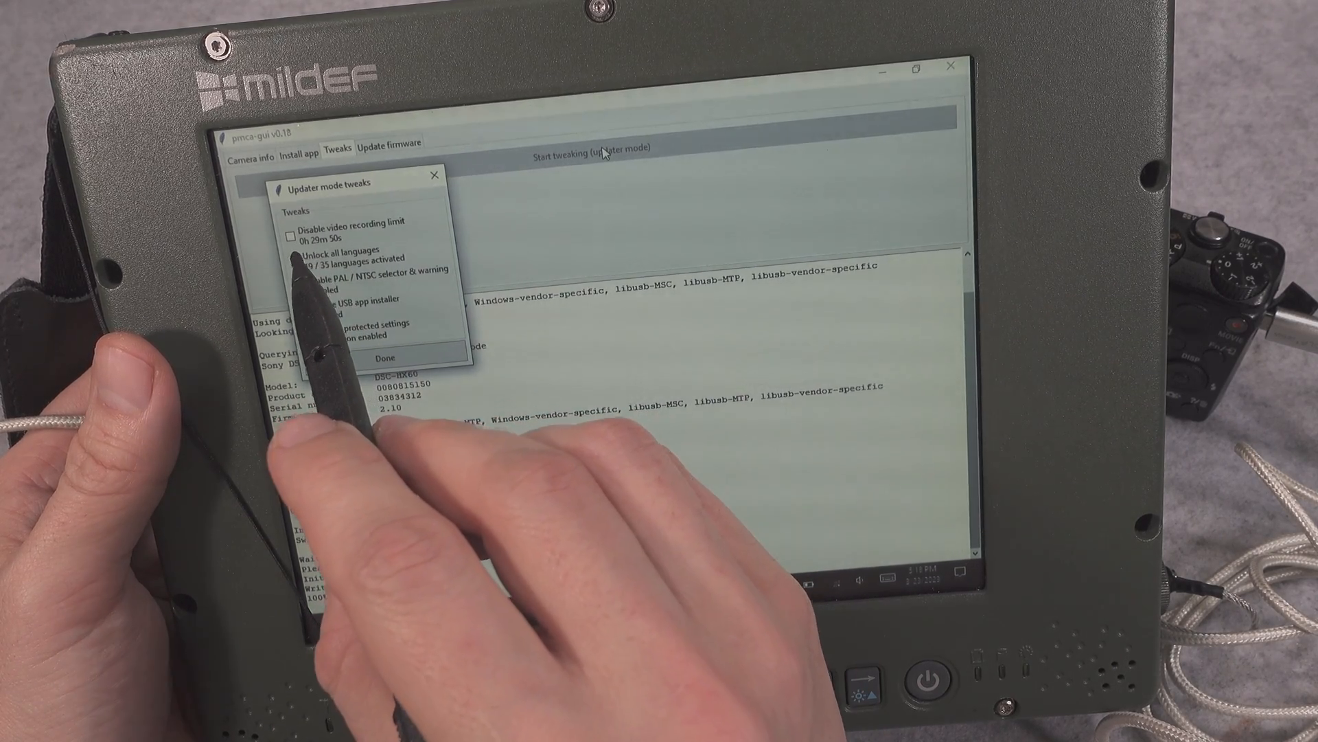
- Tick 'Disable video recording limit' (29m 50s raised to 13h 01m) and finish with Done
click(306, 269)
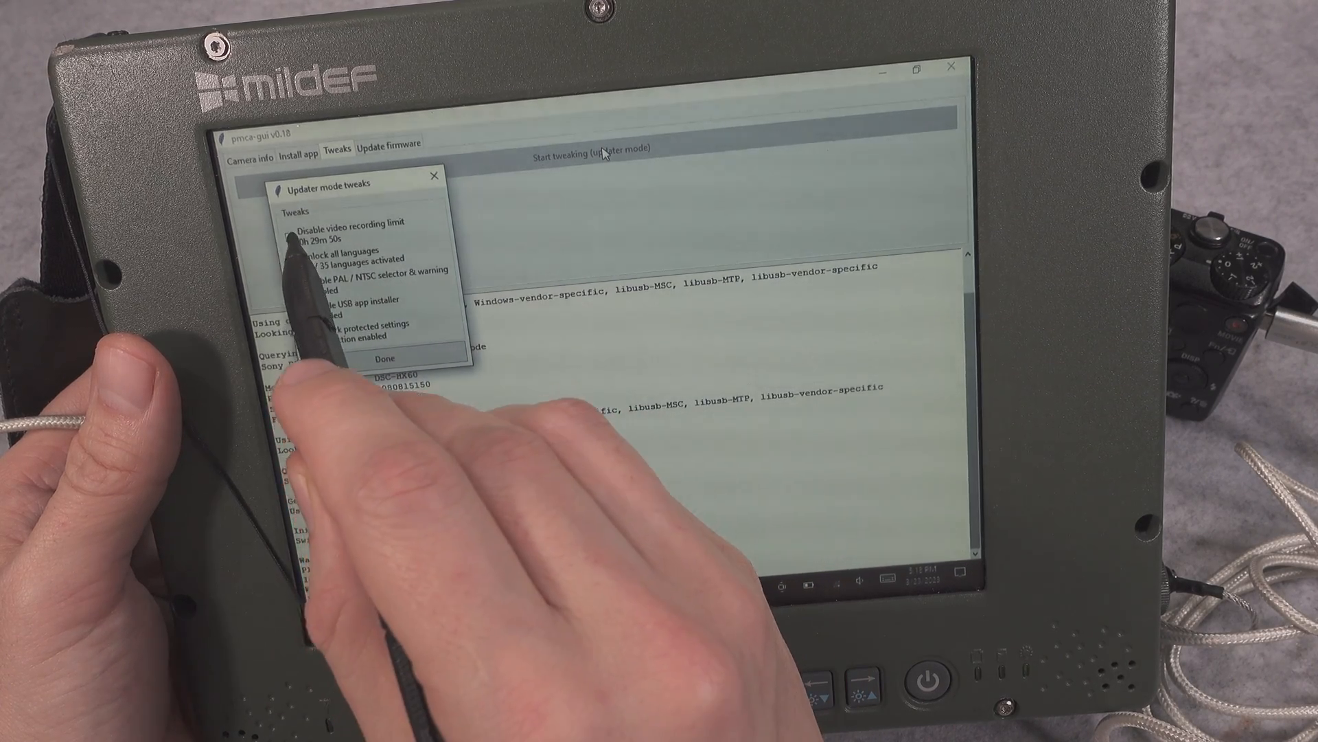
click(294, 235)
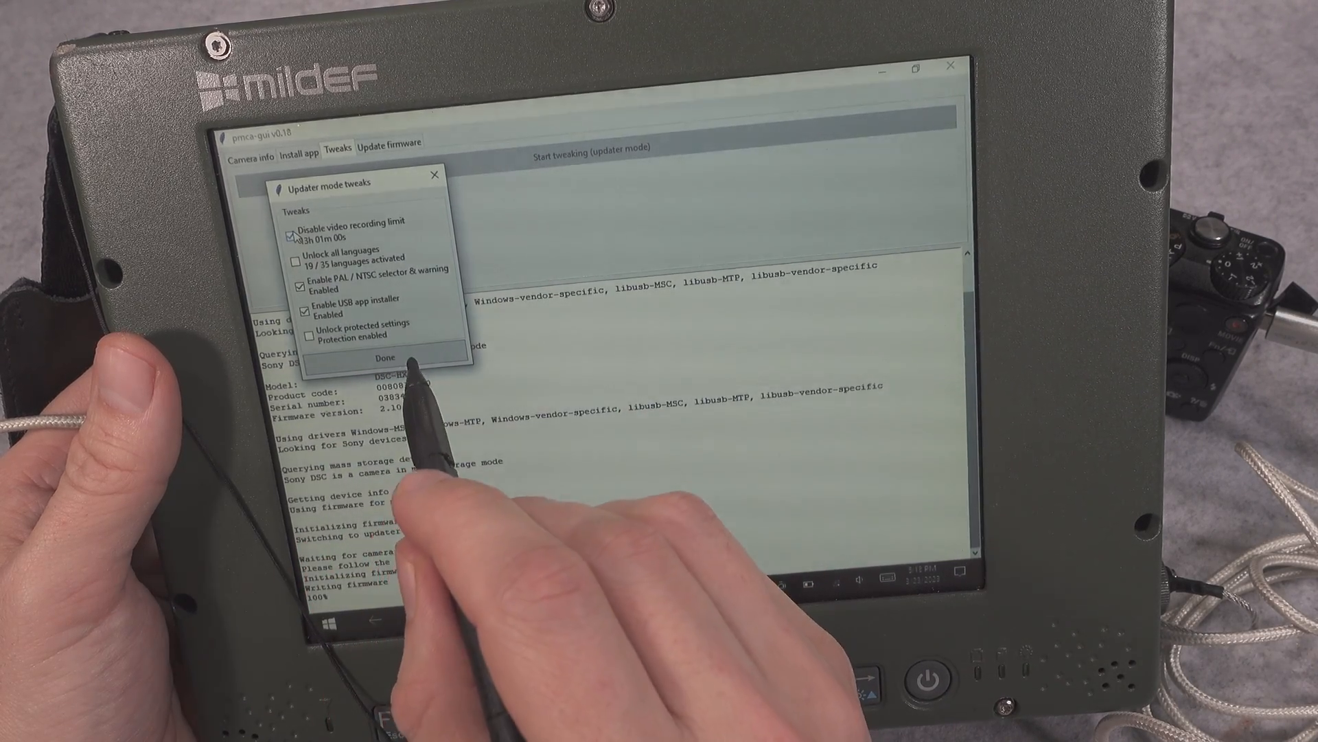
click(385, 357)
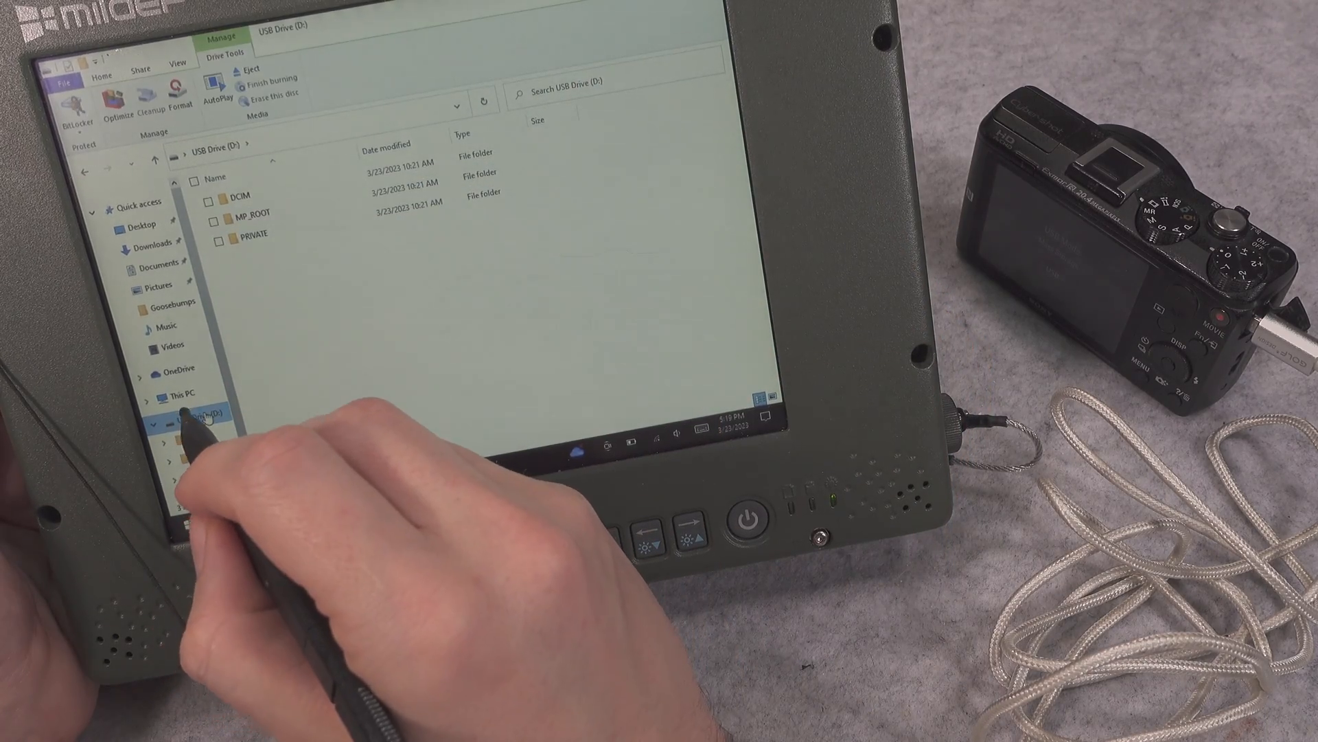
- Select USB Drive (D:) and eject it via Drive Tools > Eject
click(166, 414)
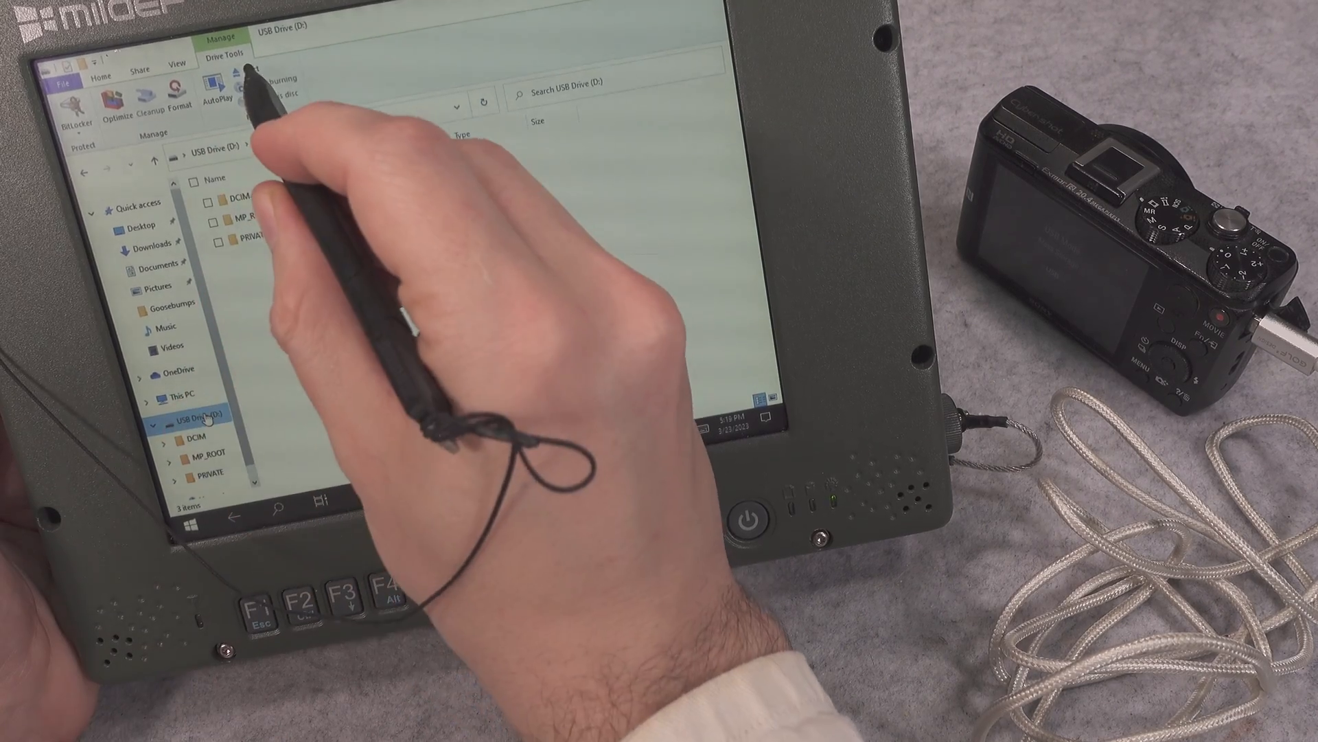
click(252, 74)
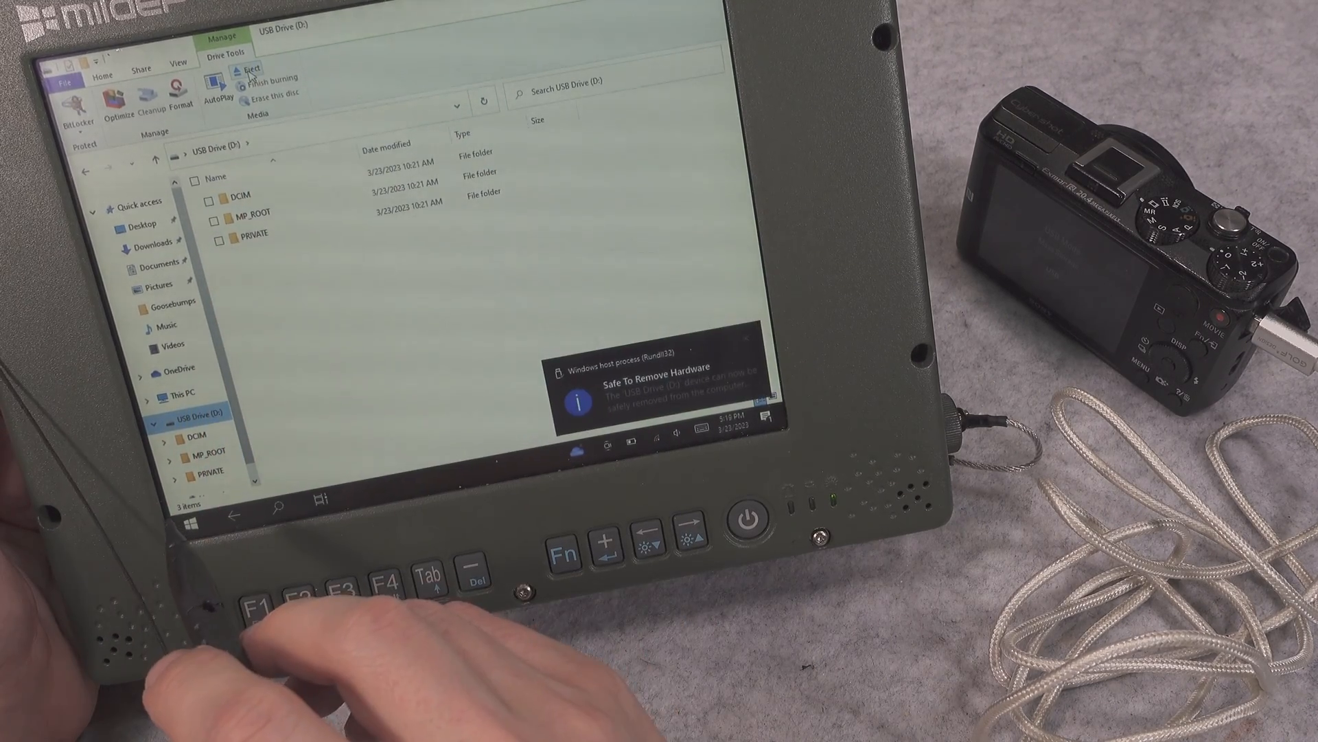
click(249, 70)
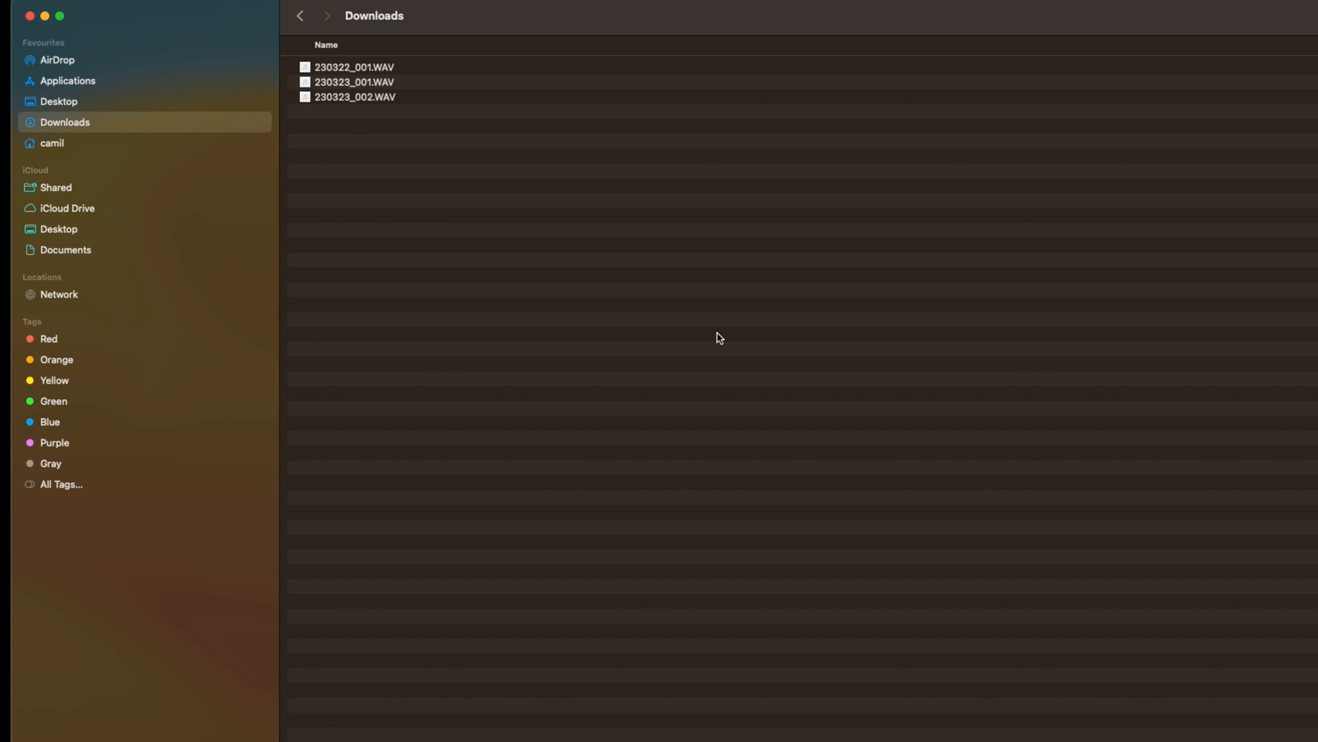
mouse_move(338, 300)
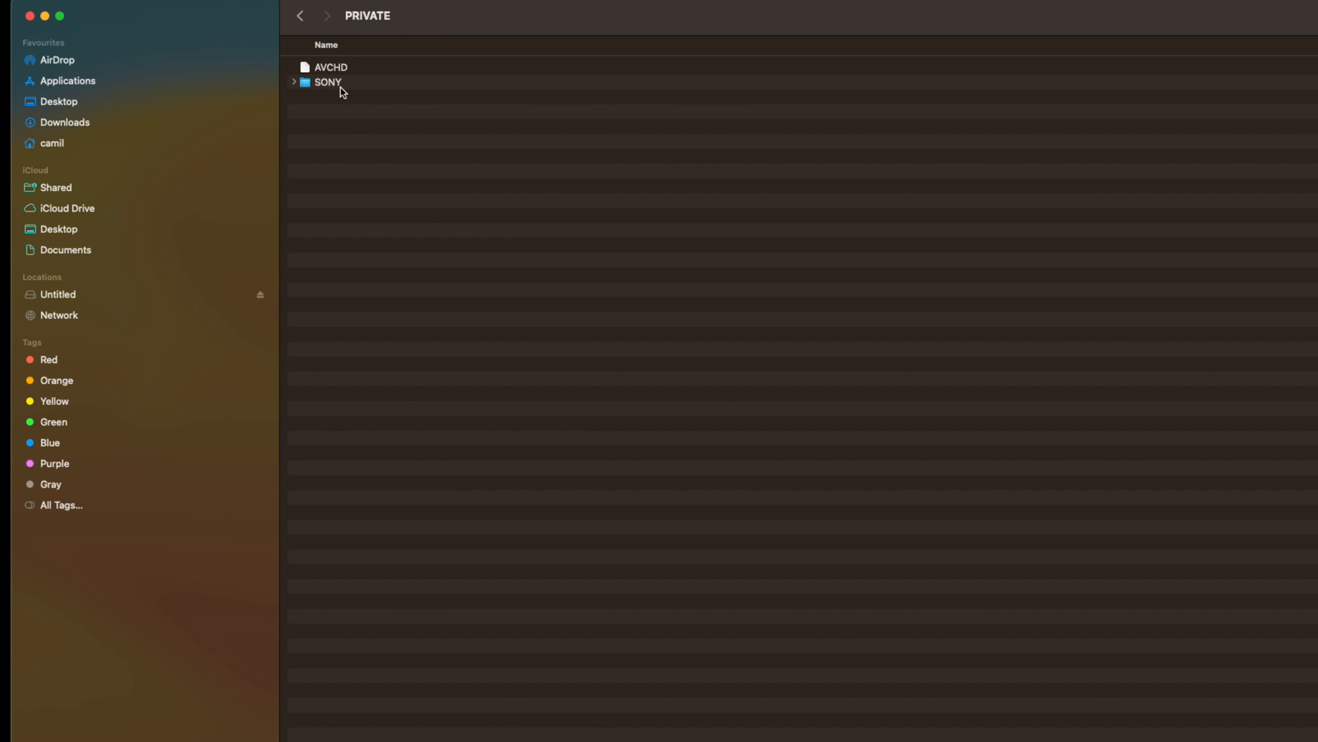
- Open the AVCHD package inside the card's PRIVATE folder
right_click(331, 67)
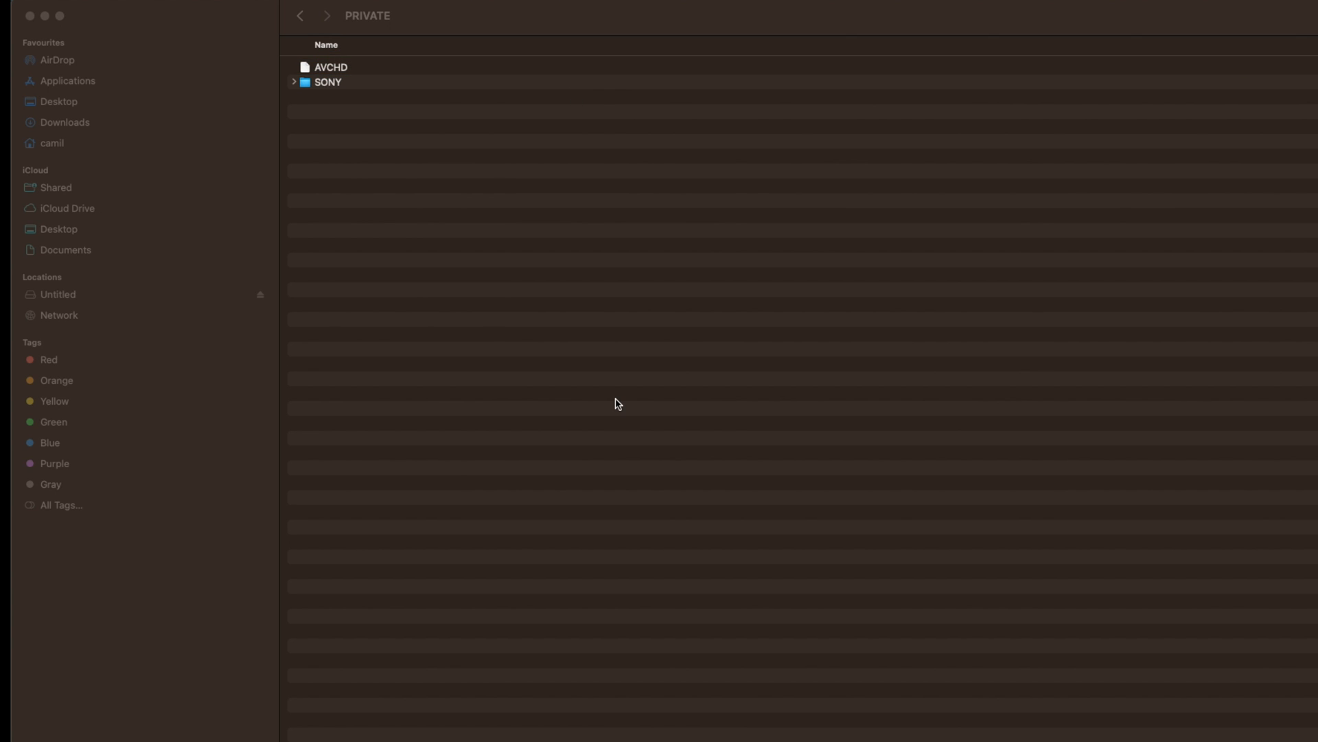
double_click(330, 67)
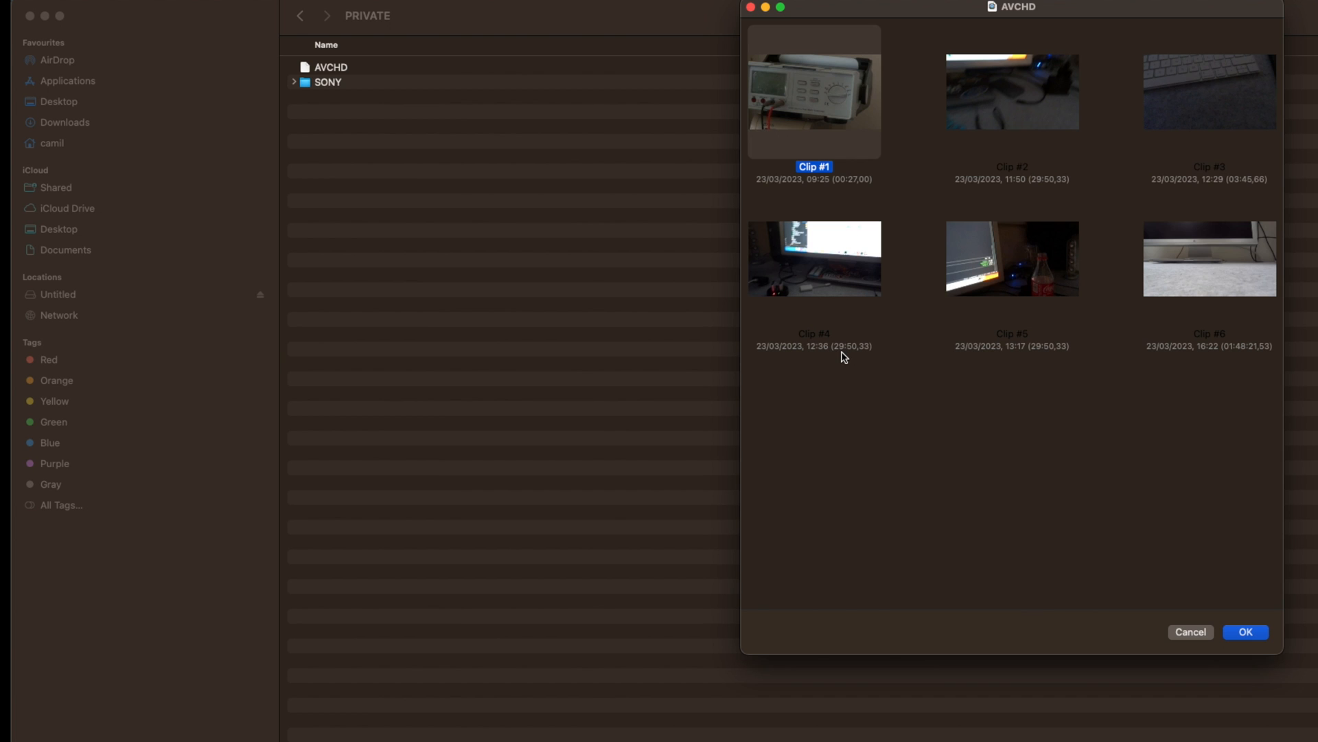
mouse_move(848, 357)
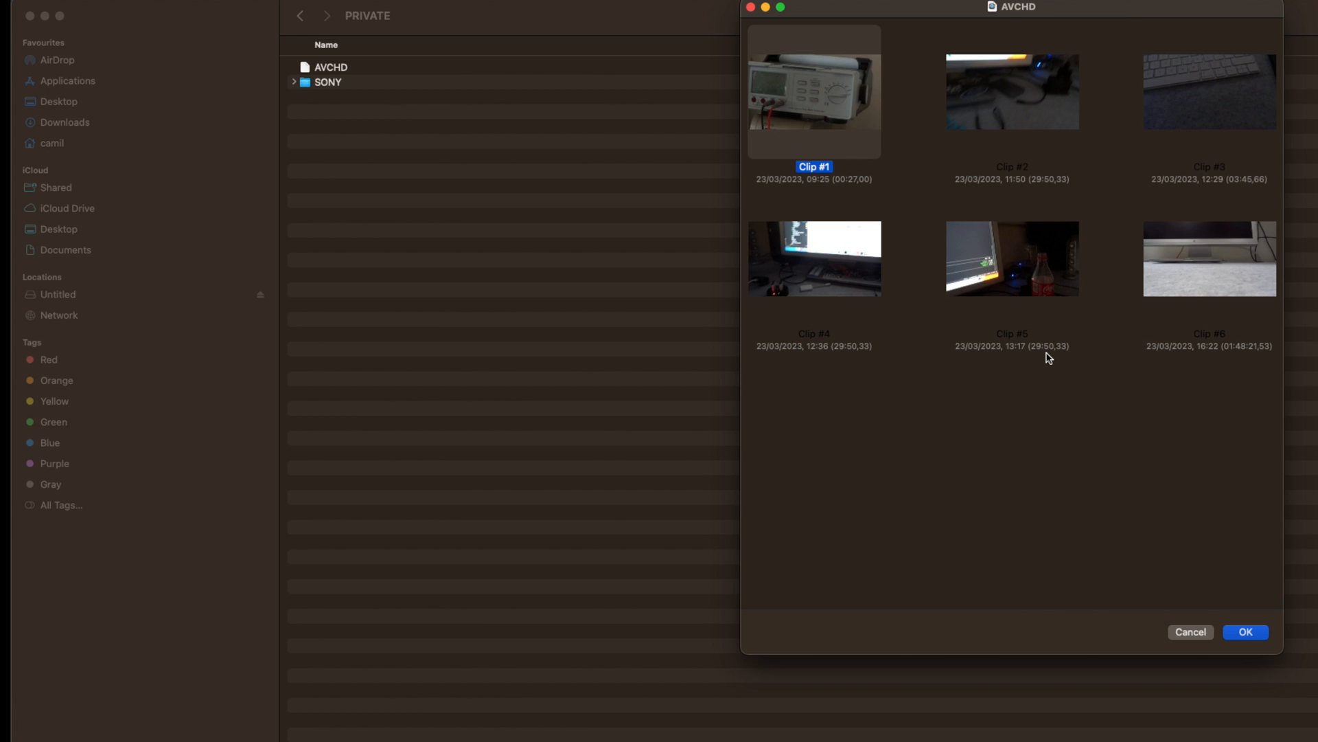
mouse_move(1234, 360)
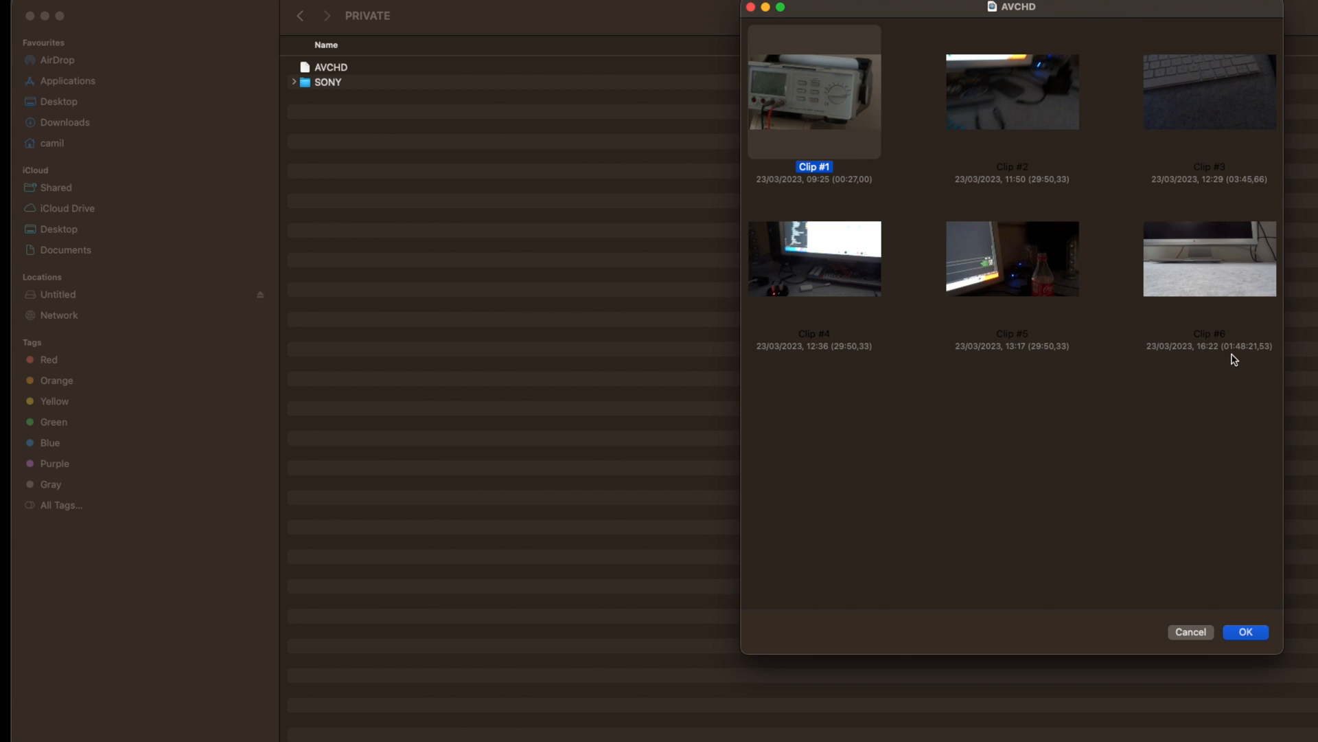
- Select Clip #6, the 01:46:21 recording, and start playback
click(1208, 258)
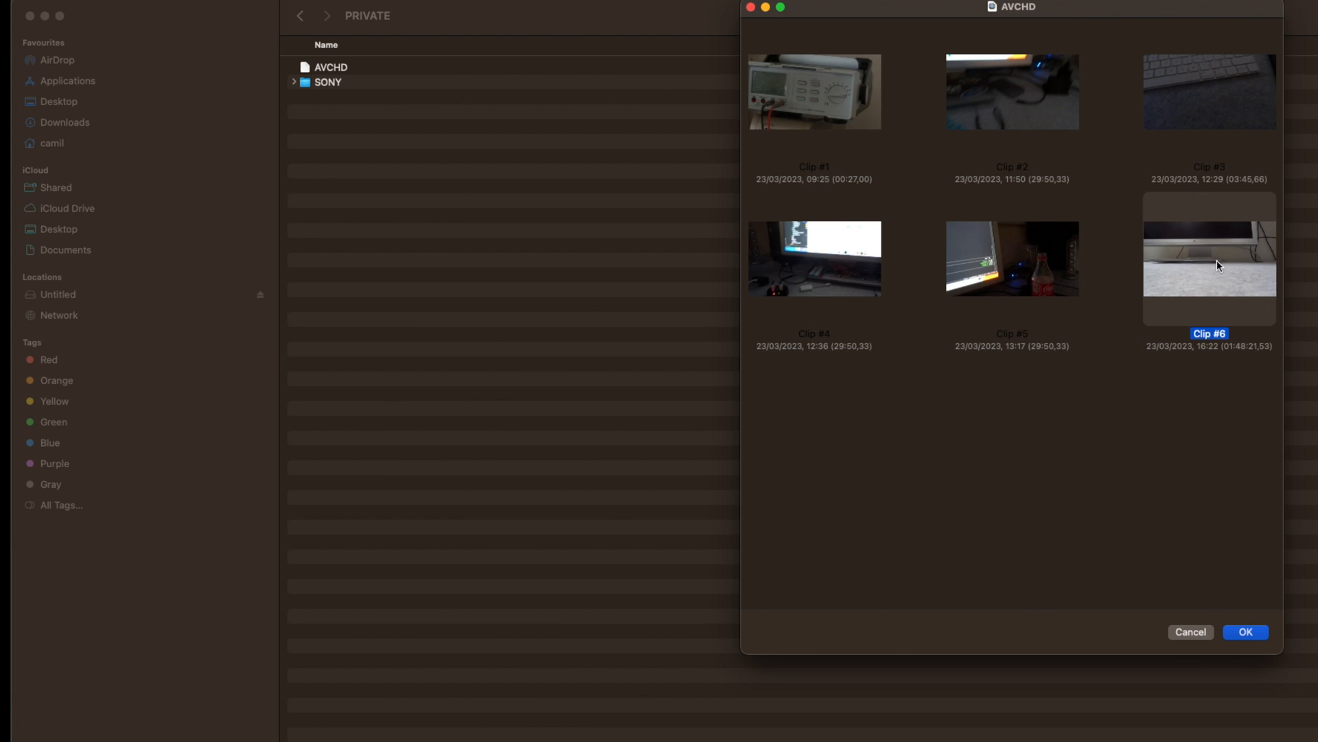
mouse_move(1227, 357)
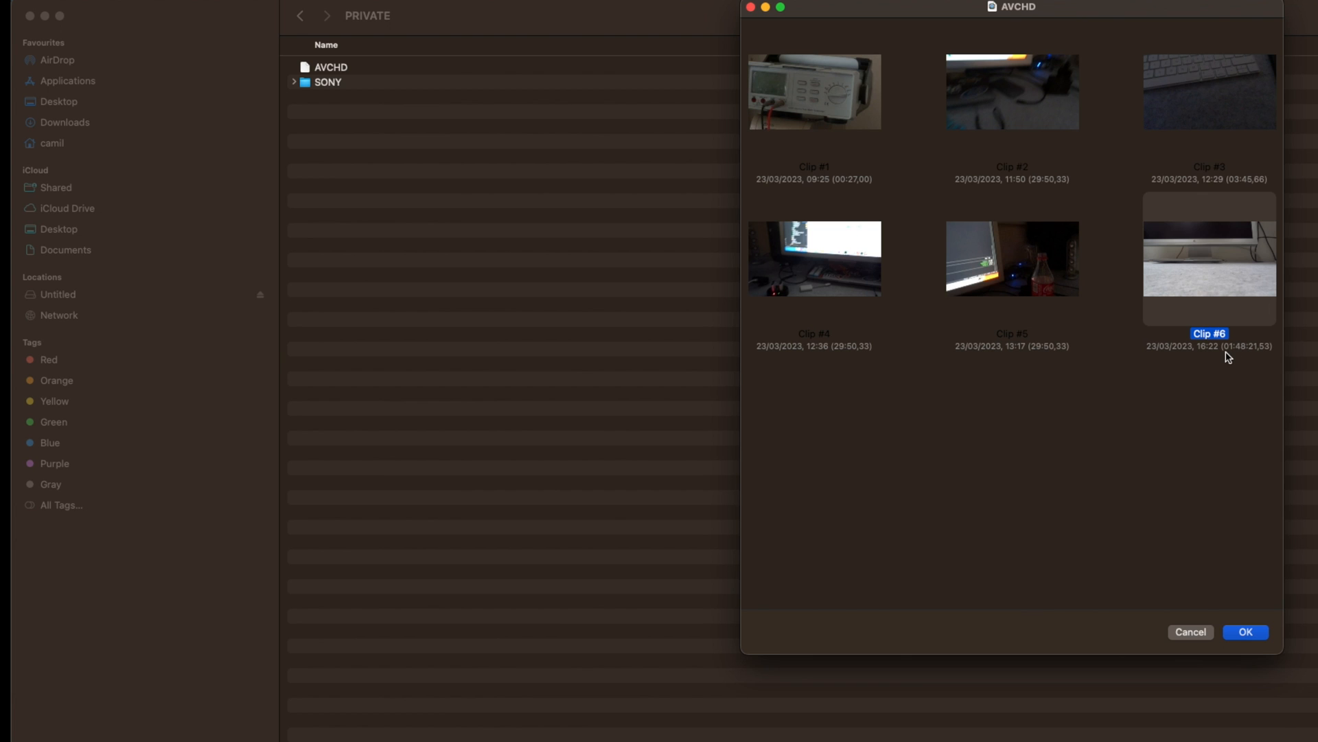
mouse_move(1233, 355)
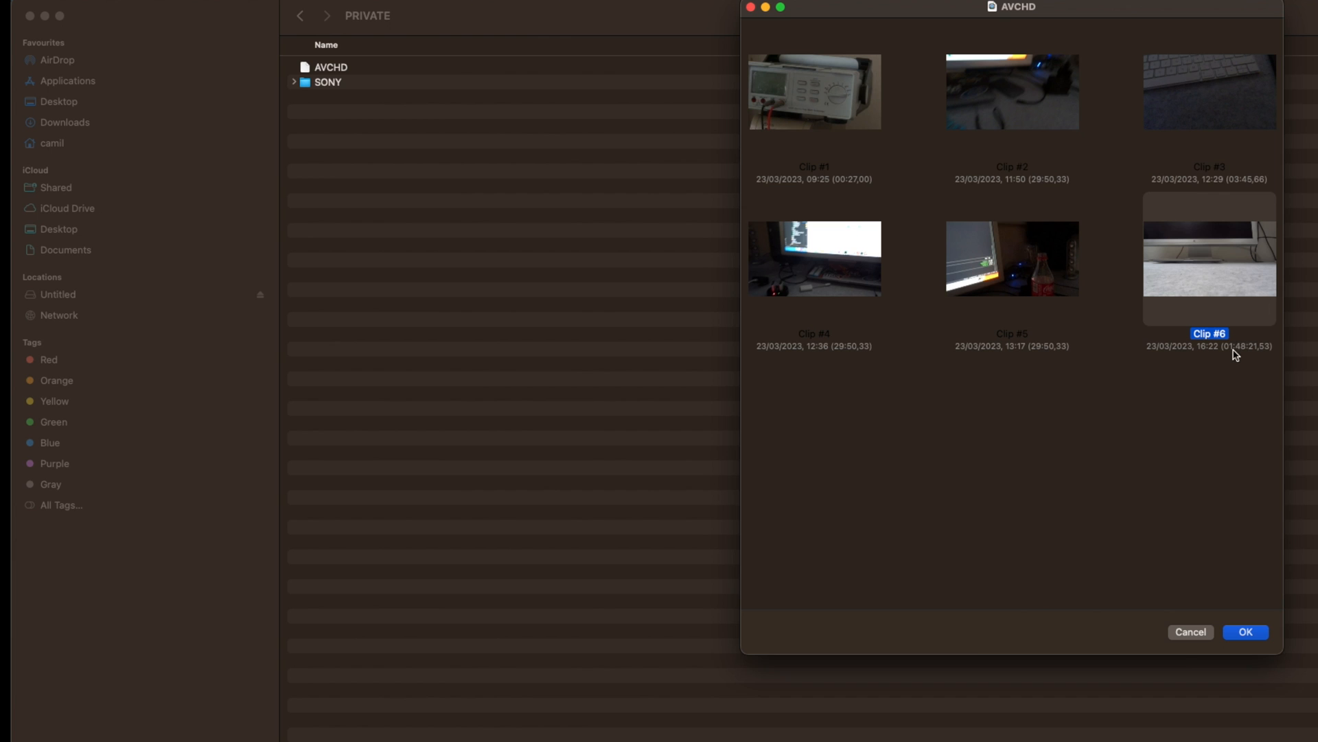
mouse_move(1216, 327)
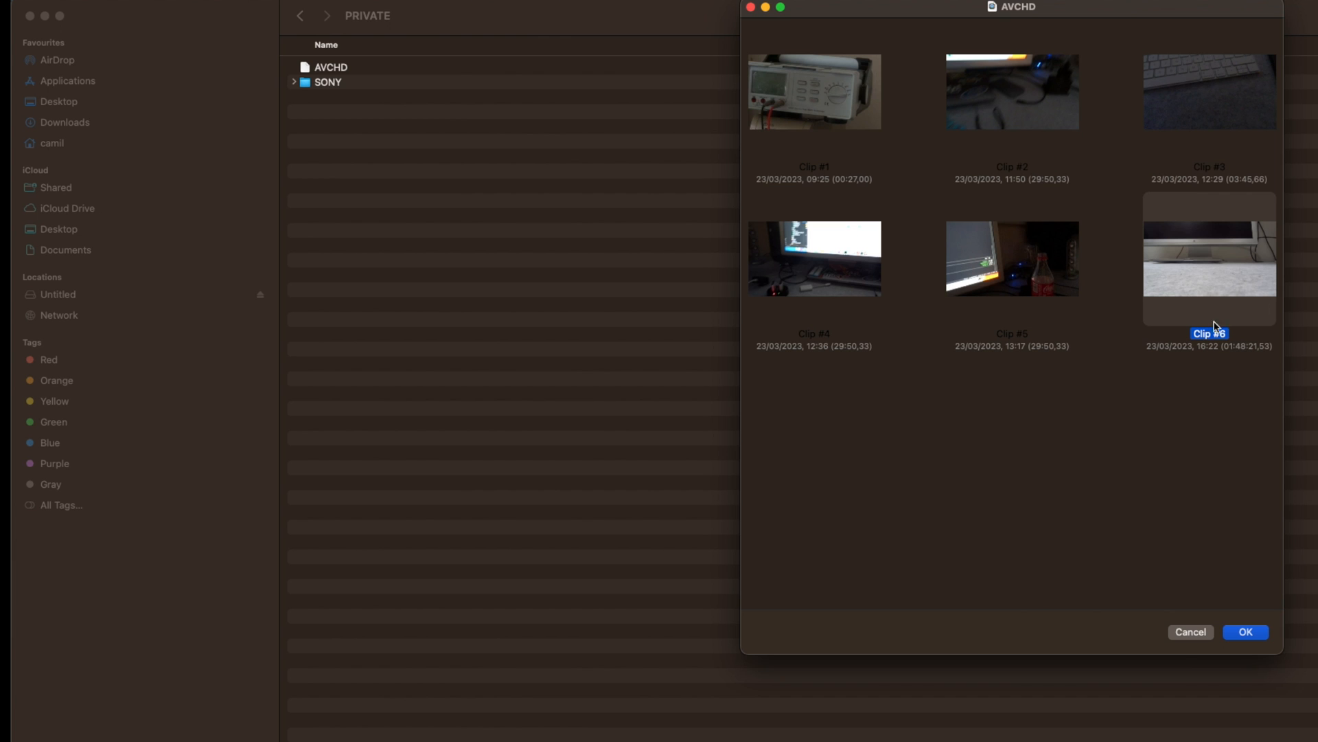
mouse_move(1038, 585)
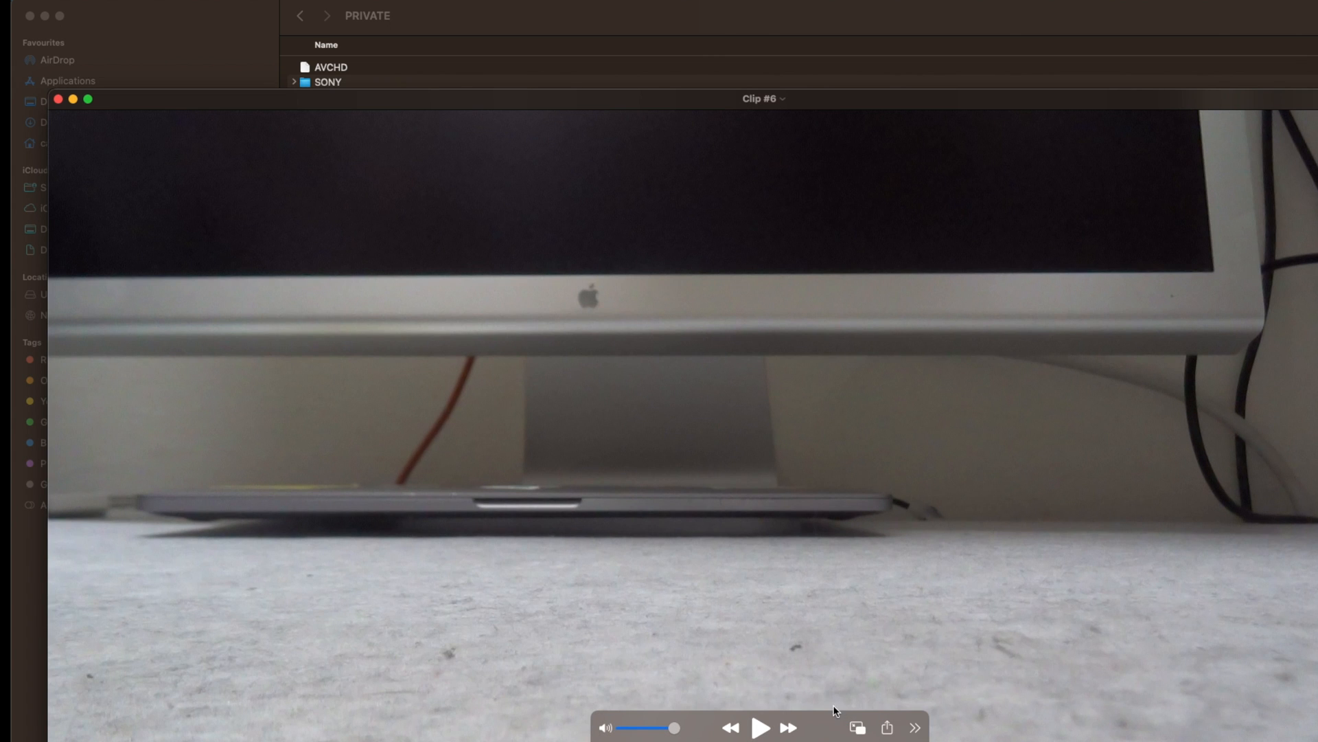
click(760, 728)
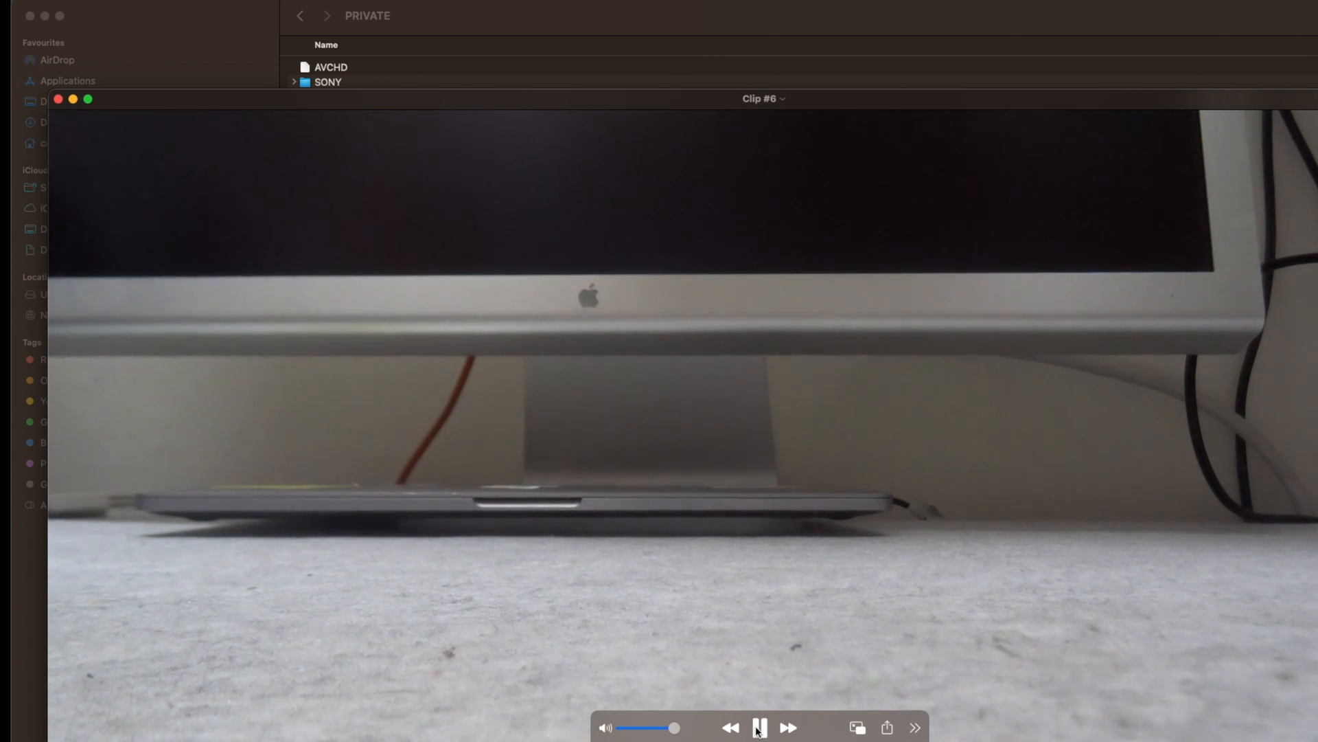